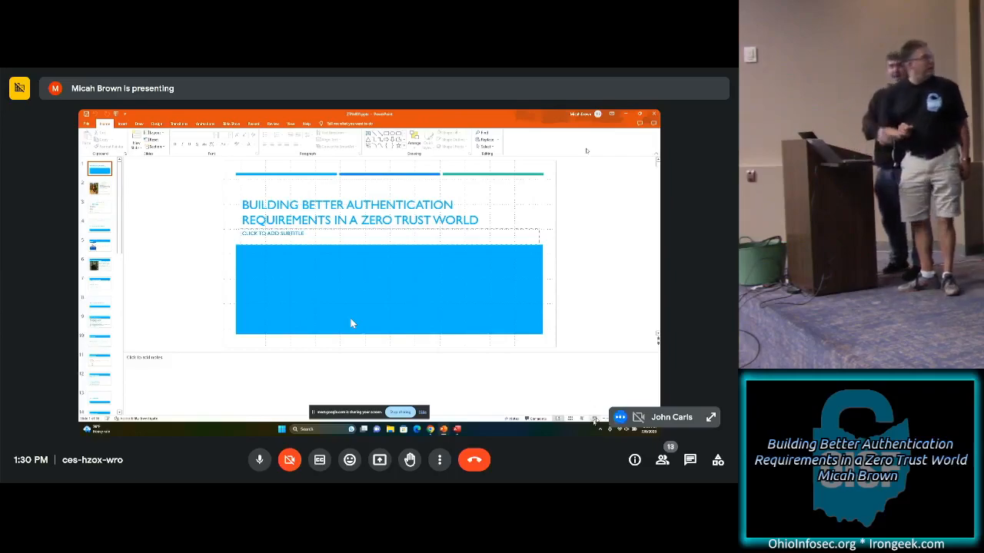
Step: Advance the slideshow to the 'Building Blocks:' section slide
{"action": "left_click", "coordinate": [593, 418]}
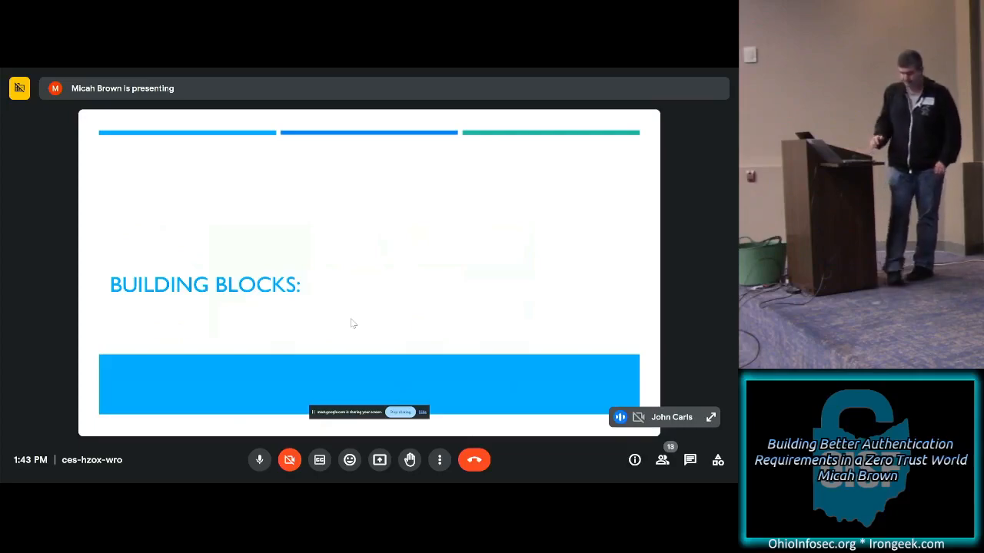
Step: Move forward one slide to 'Moving an App to ZTA: (Unique Auth Profile)' with applications A, B and C
{"action": "key", "text": "Right"}
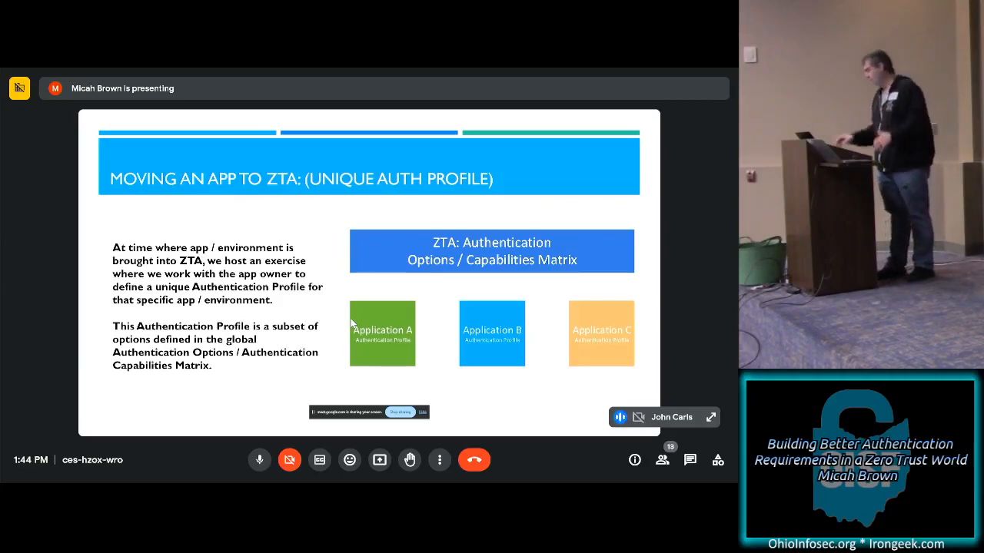
Step: Move forward one slide to 'Moving an App to ZTA: (Mandatory Requirements)' listing classification levels
{"action": "key", "text": "Right"}
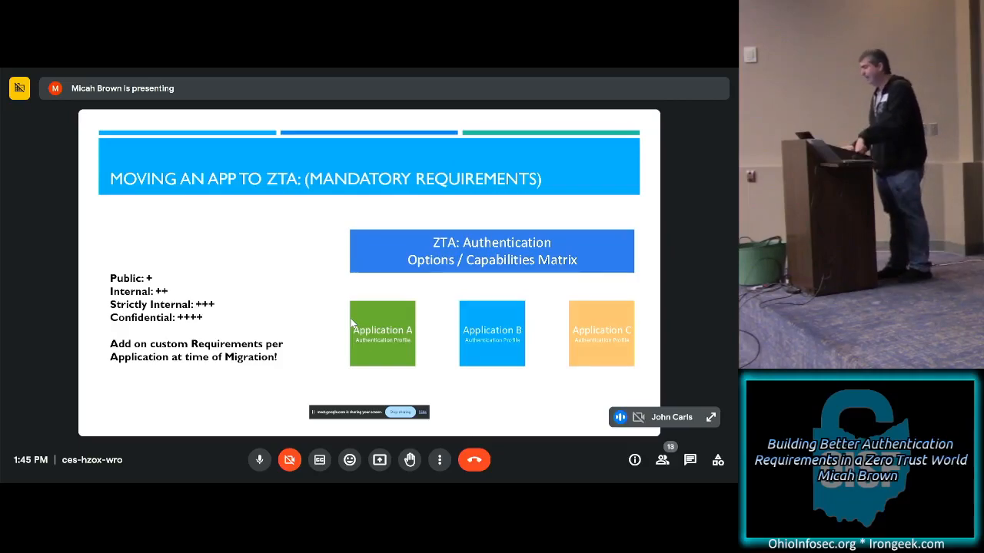
{"action": "key", "text": "right"}
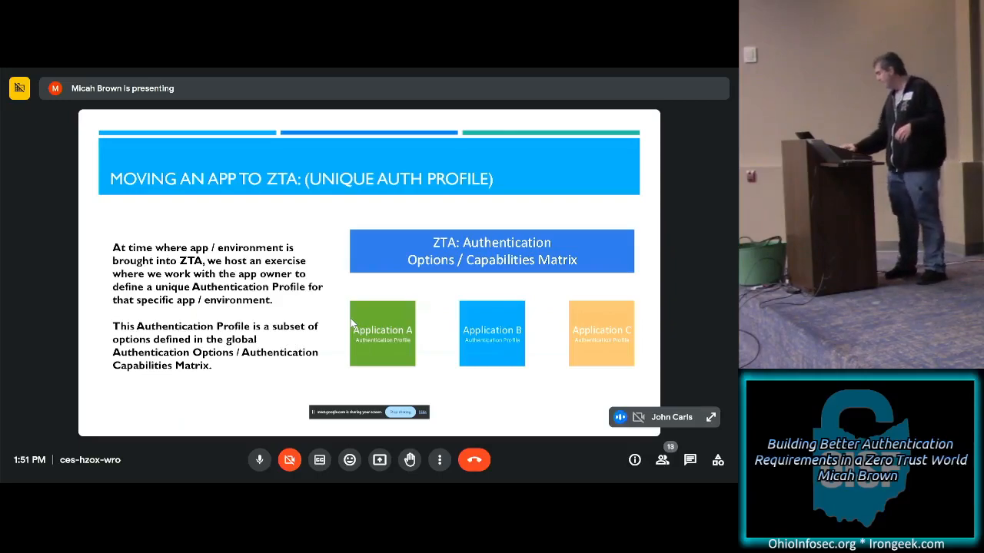
Step: Move forward one slide to the 'Moving an App to ZTA: (Unique Auth Profile)' slide
{"action": "key", "text": "right"}
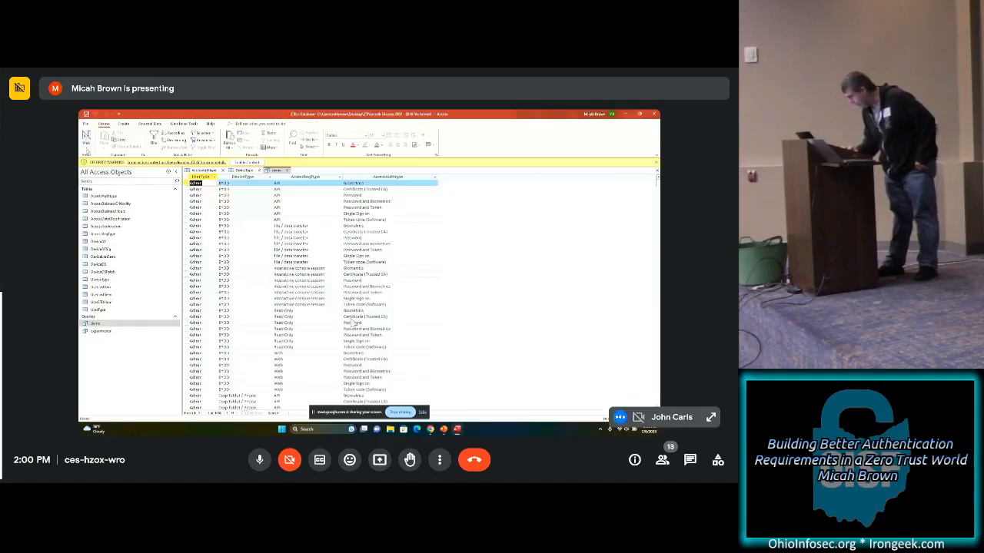
{"action": "left_click", "coordinate": [86, 138]}
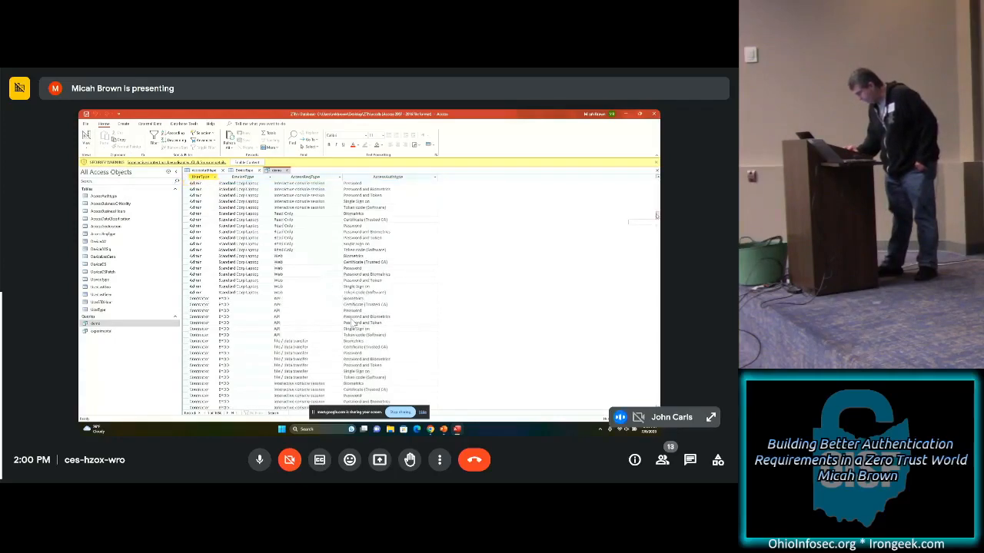
{"action": "scroll", "scroll_direction": "down", "scroll_amount": 3}
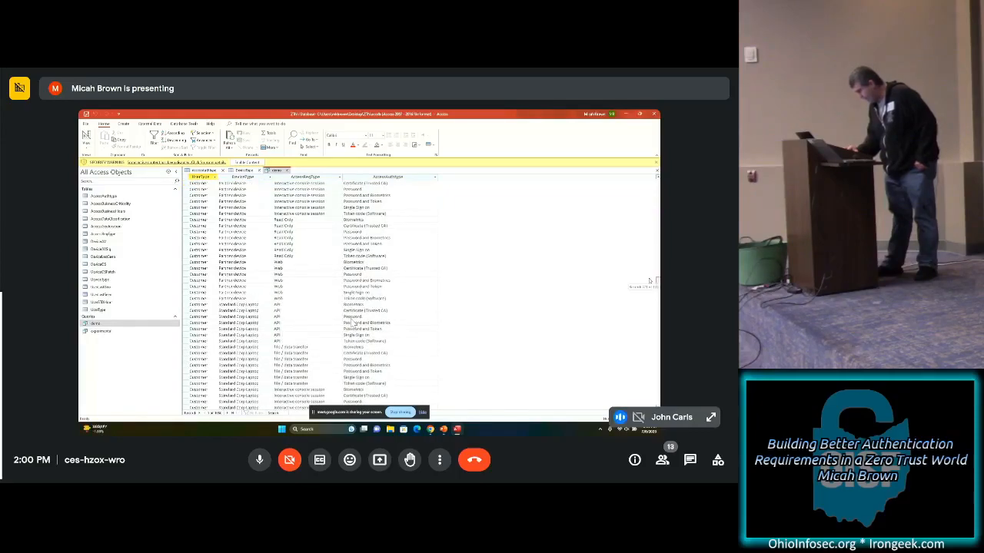
{"action": "scroll", "scroll_direction": "down", "scroll_amount": 3}
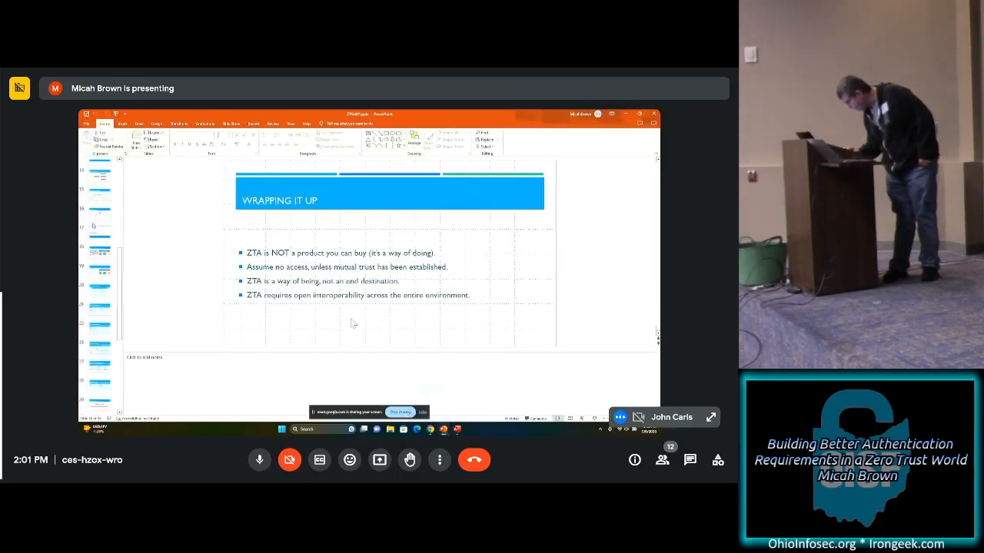
Step: Select the 'ZTA General Overview' thumbnail to show the trust engine and policy engine diagram
{"action": "left_click", "coordinate": [98, 212]}
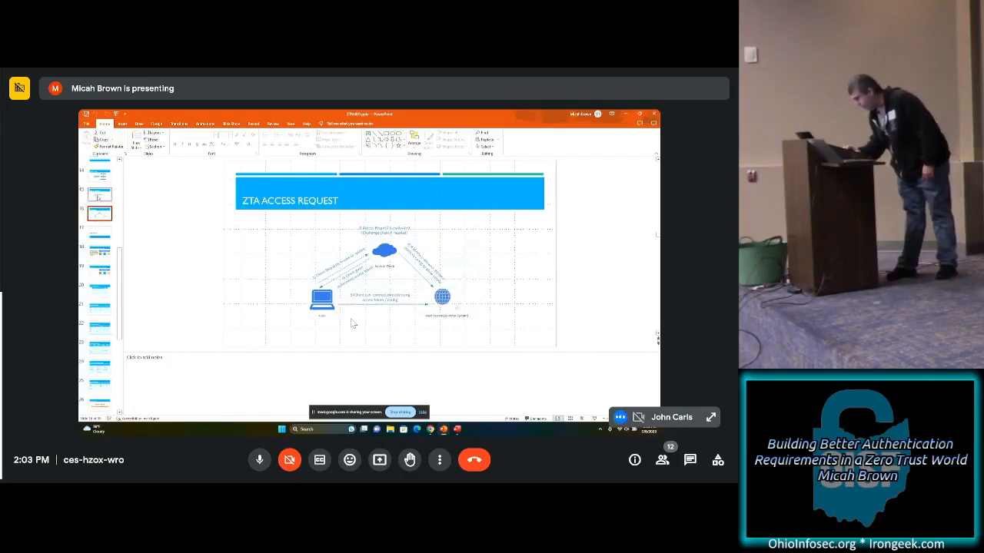
{"action": "left_click", "coordinate": [98, 176]}
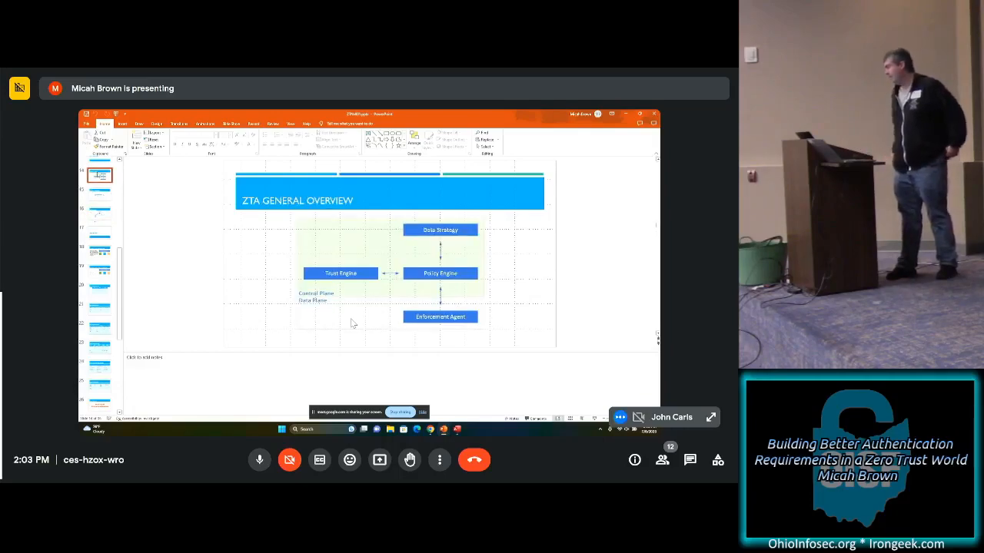